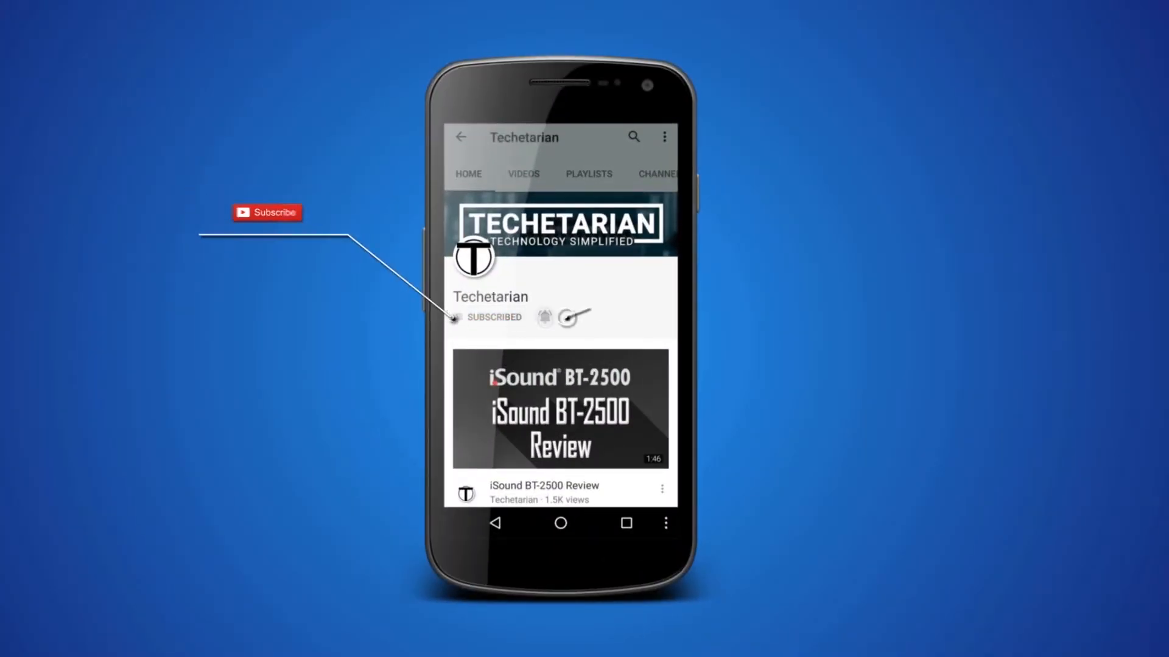
# Step: Open the Files Required desktop folder listing the Kali ISO and installer
pyautogui.click(545, 318)
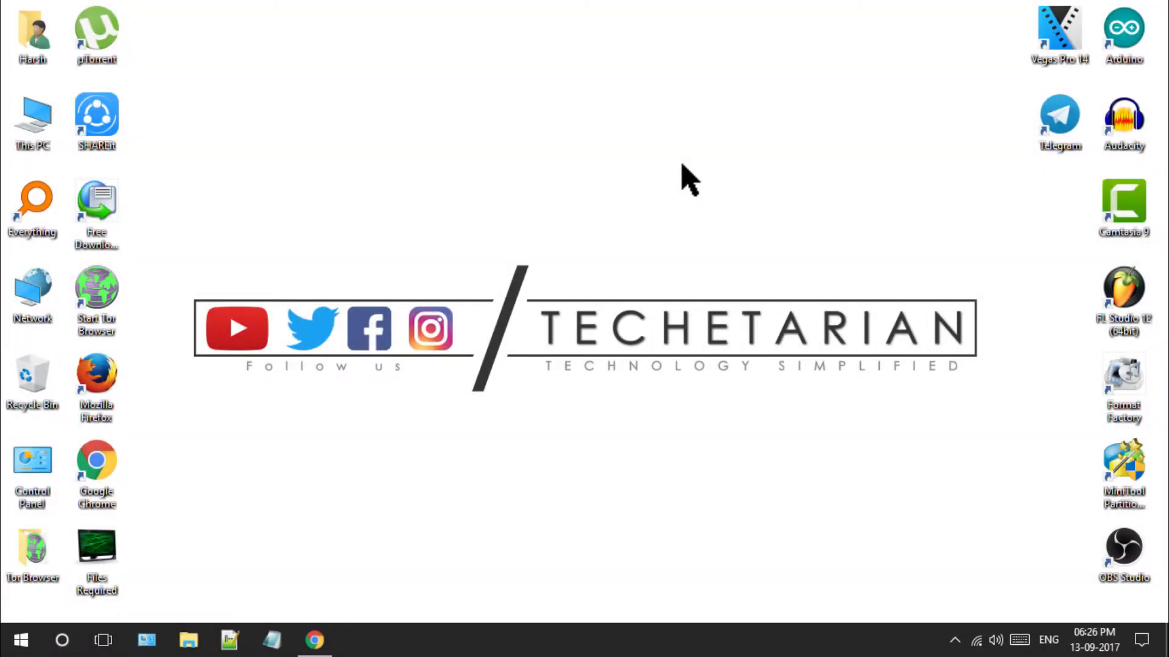
pyautogui.moveTo(167, 602)
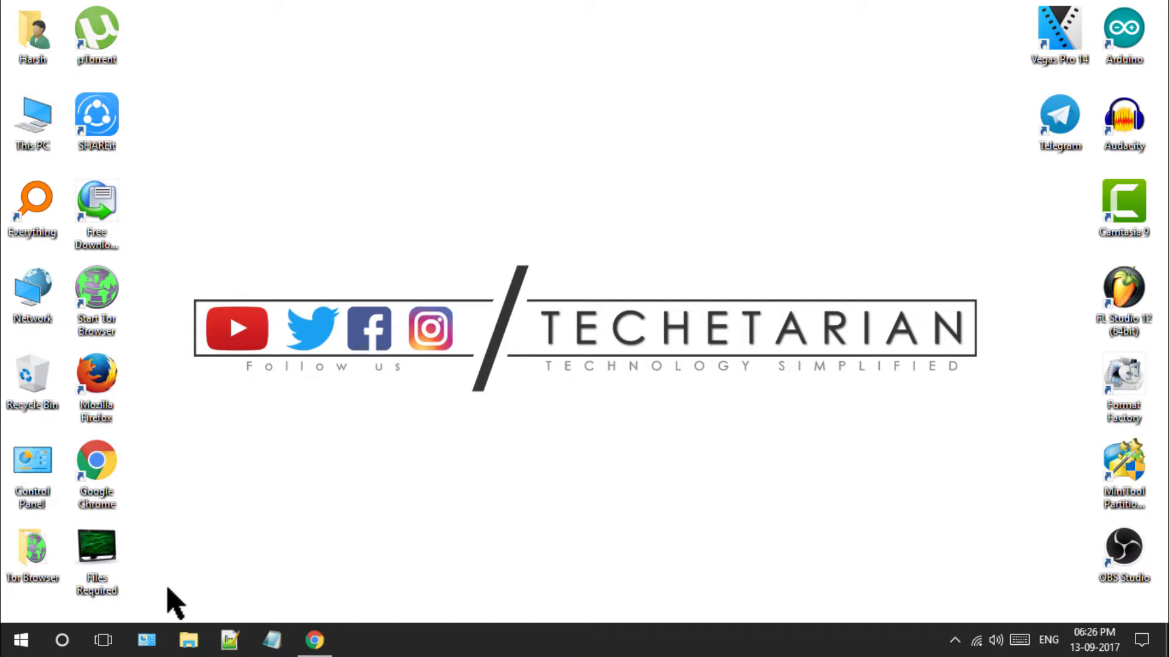
pyautogui.doubleClick(96, 545)
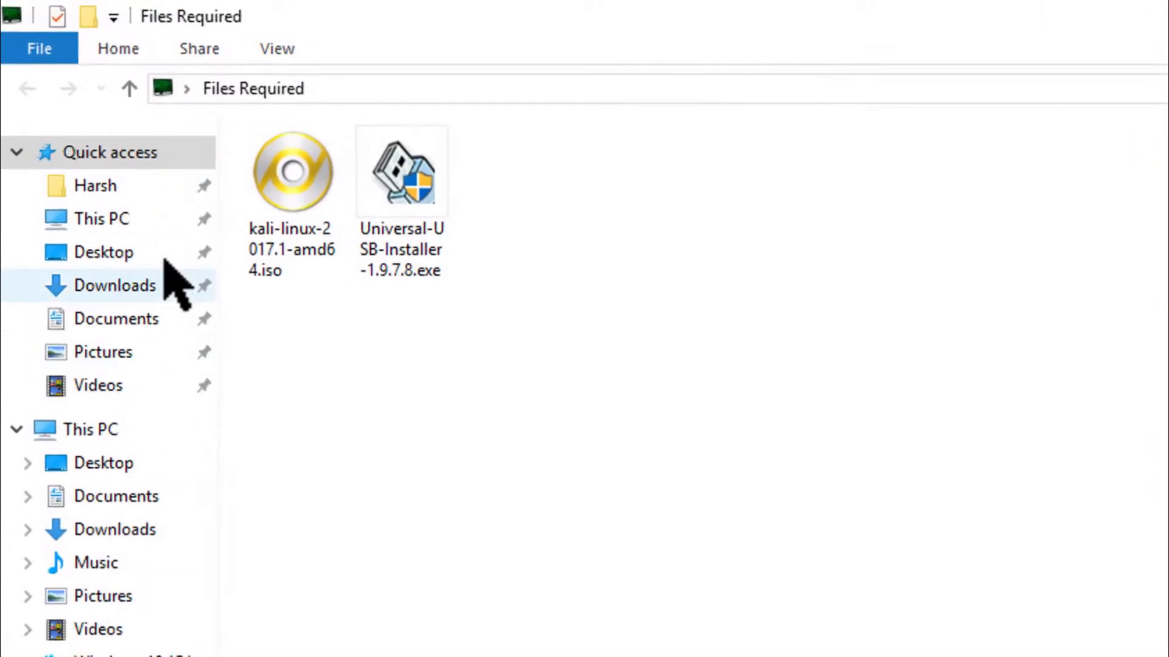
pyautogui.click(291, 171)
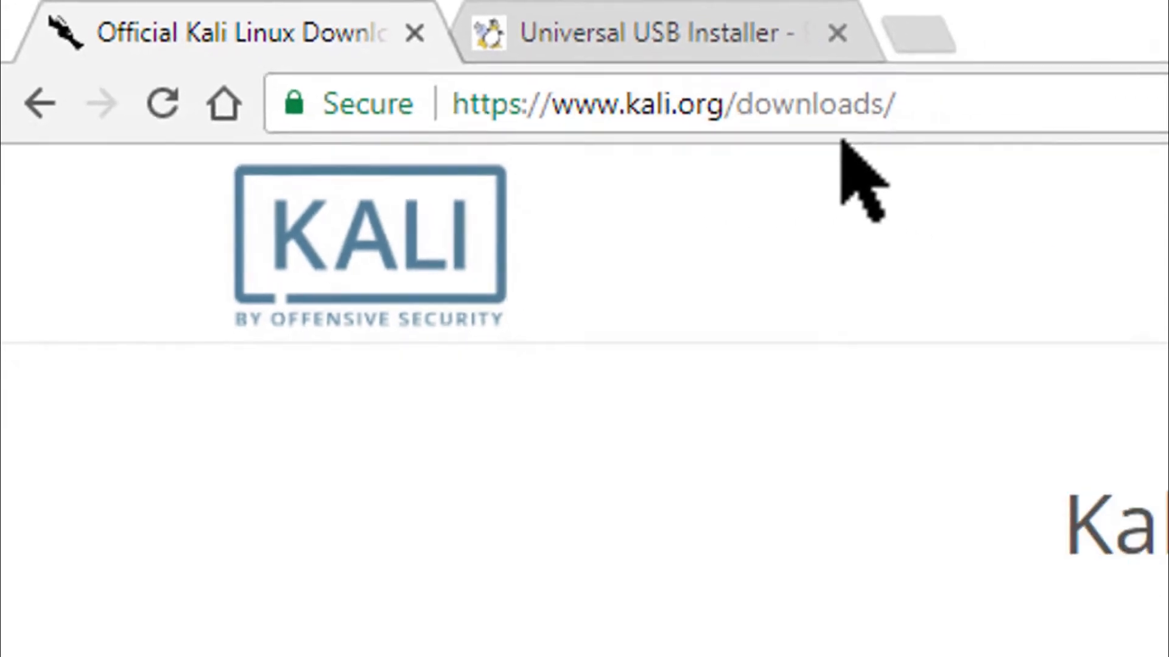
pyautogui.scroll(-3)
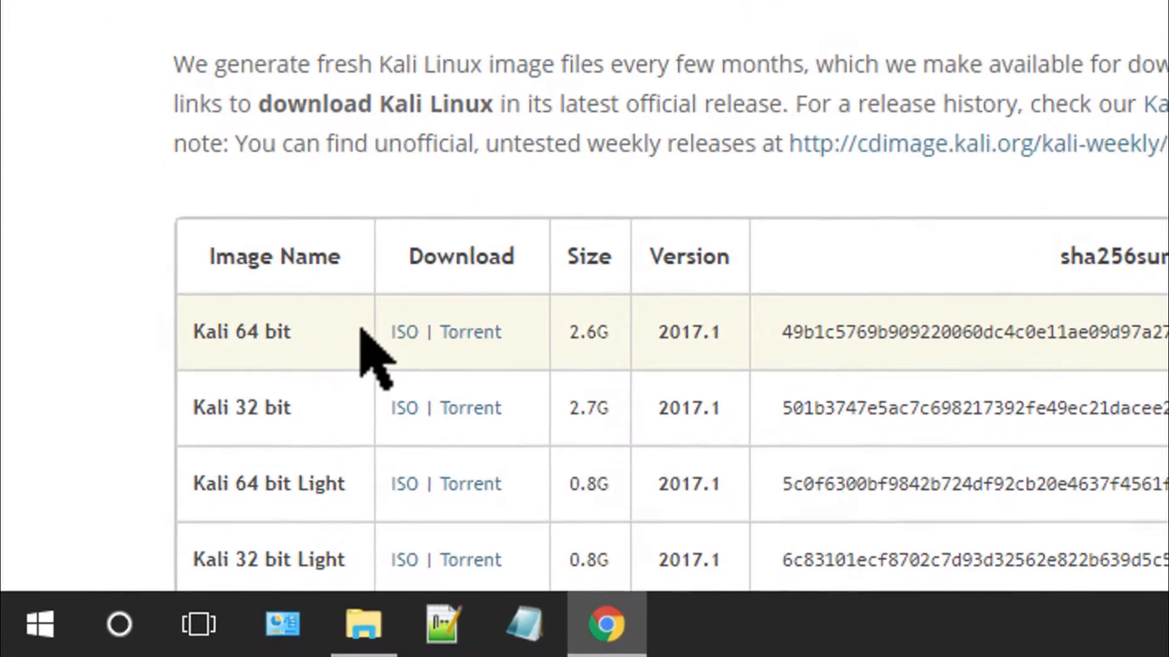
pyautogui.moveTo(335, 429)
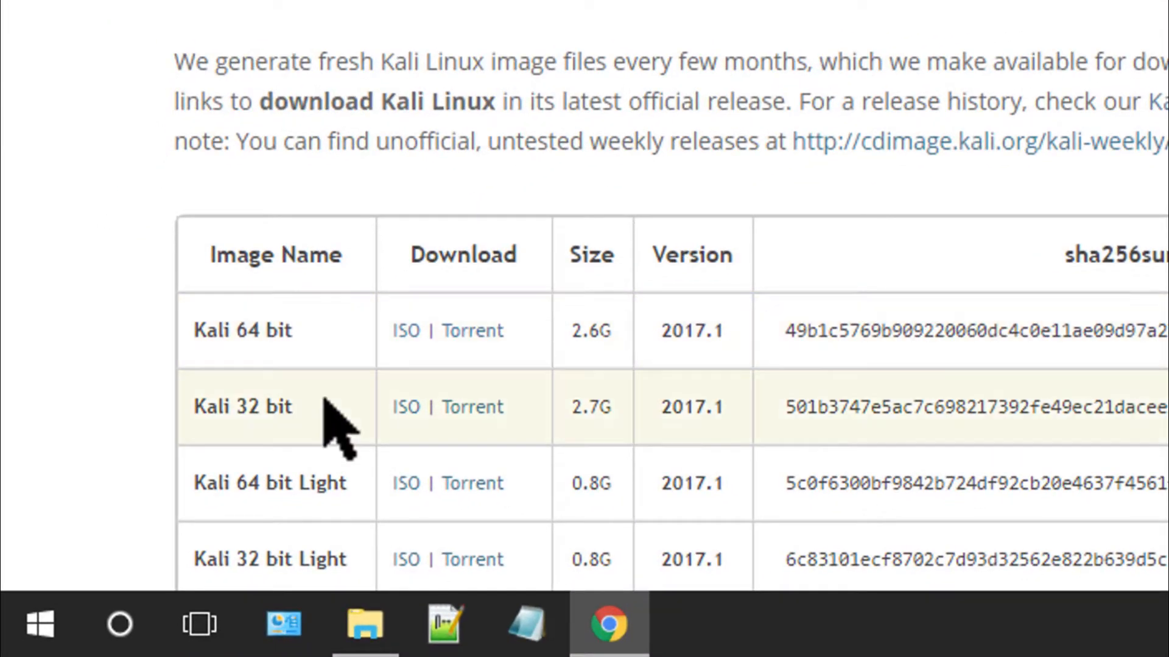
pyautogui.moveTo(337, 525)
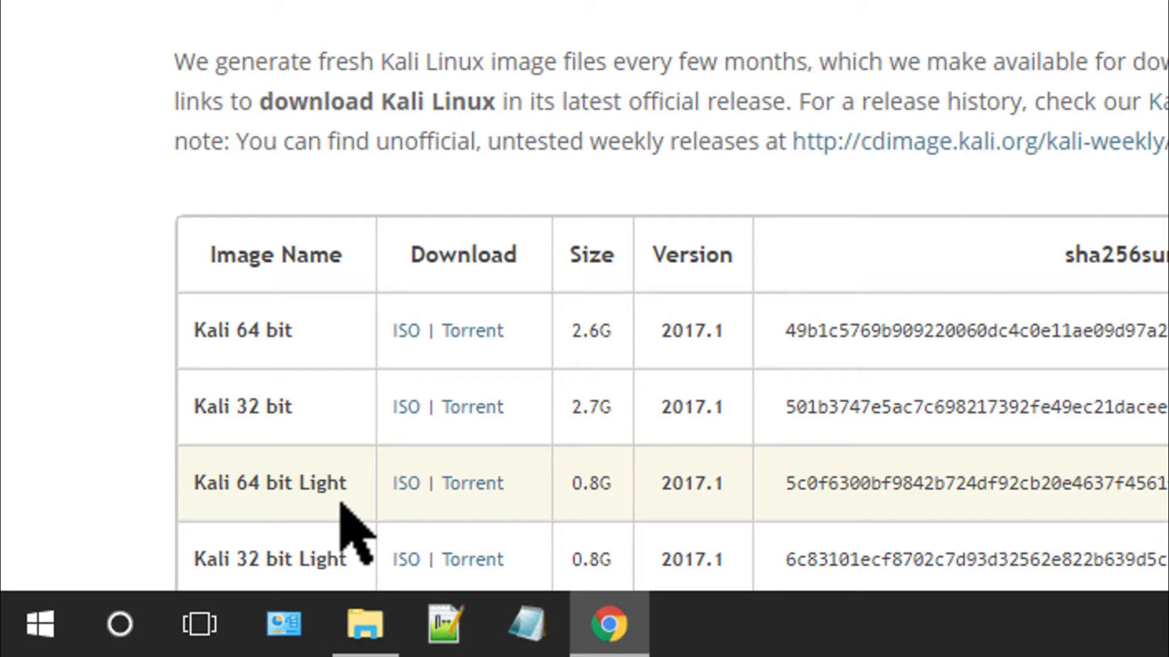
pyautogui.moveTo(411, 384)
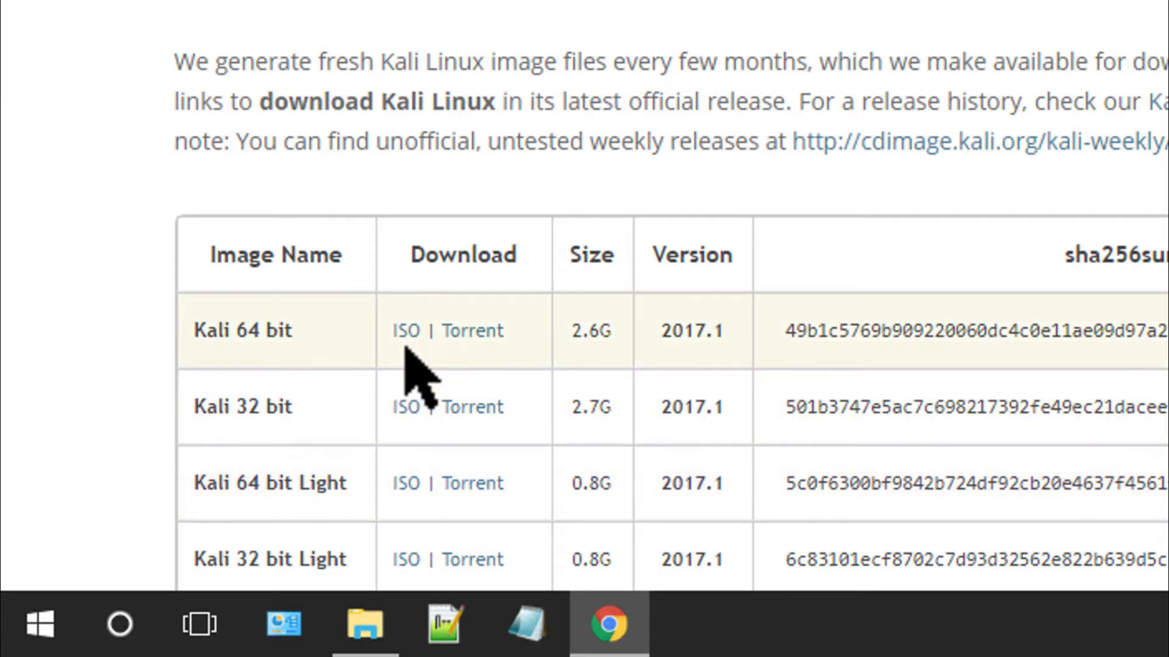
pyautogui.moveTo(408, 330)
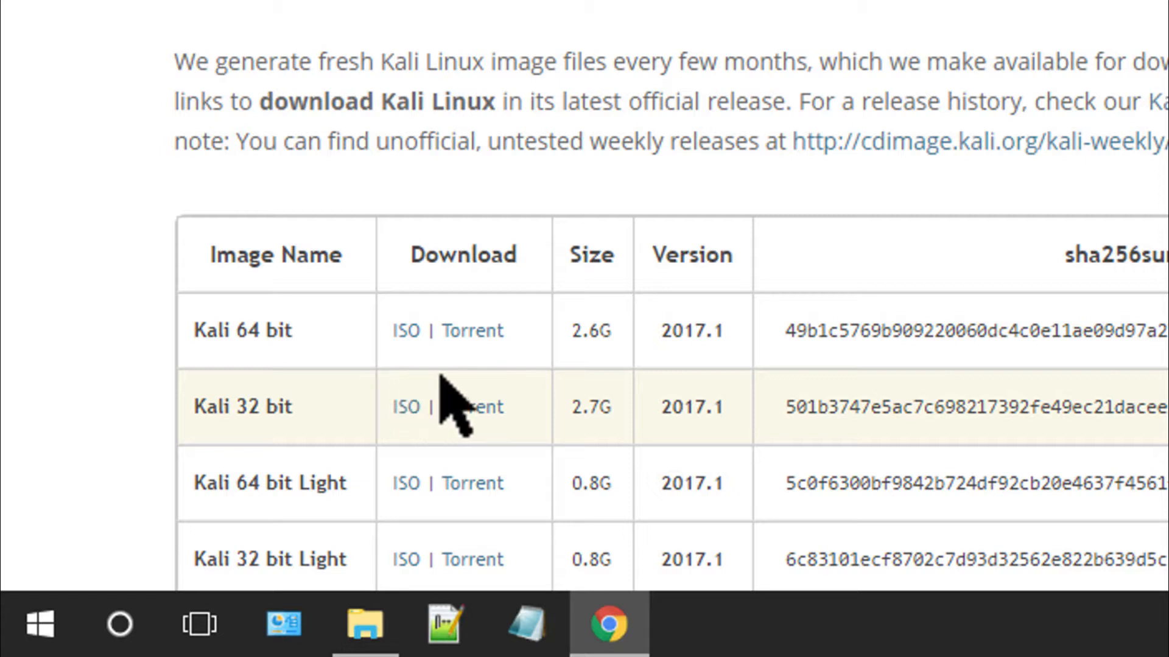
pyautogui.moveTo(457, 349)
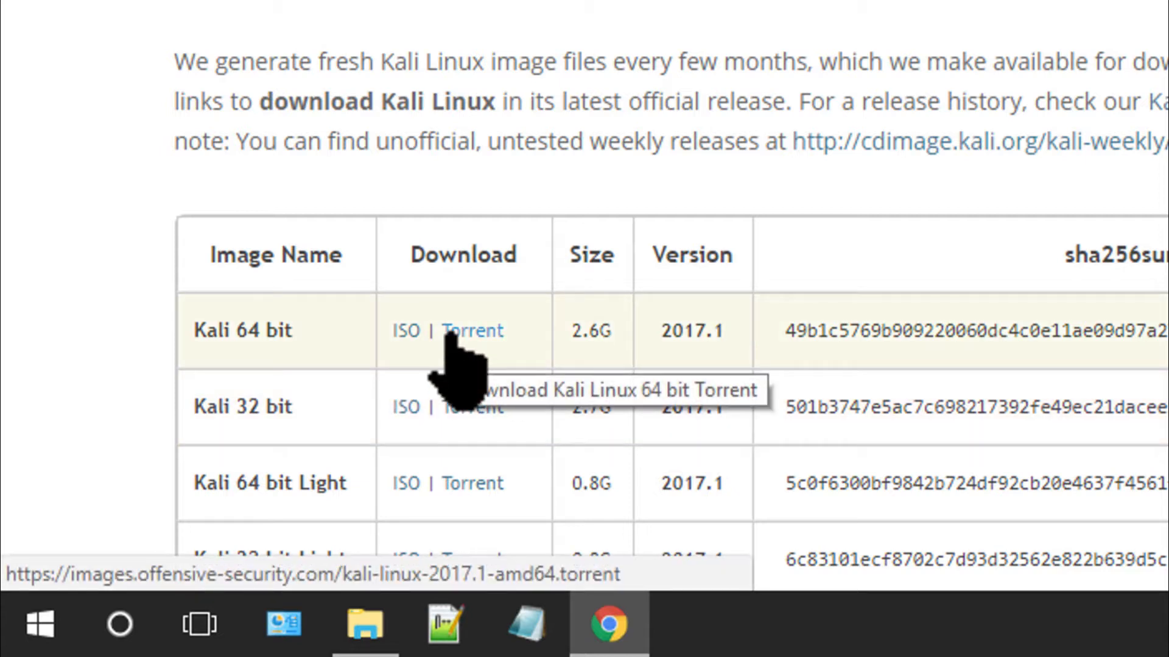
pyautogui.moveTo(477, 410)
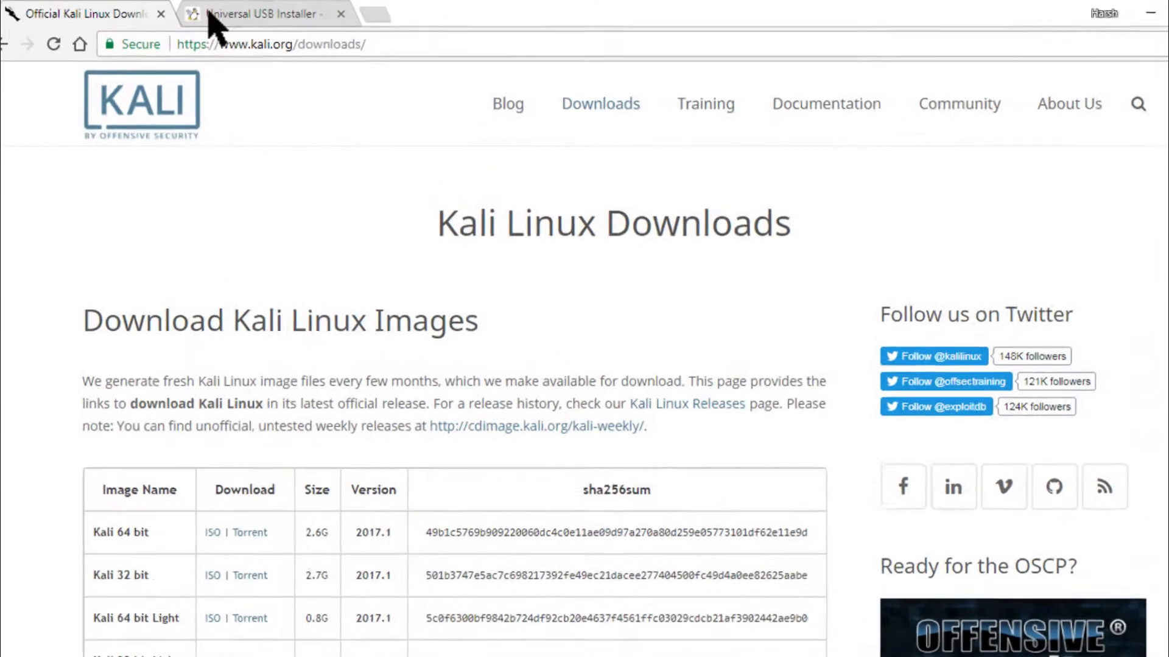
# Step: Show the pendrivelinux.com page offering Universal USB Installer 1.9.7.8 for download
pyautogui.click(254, 14)
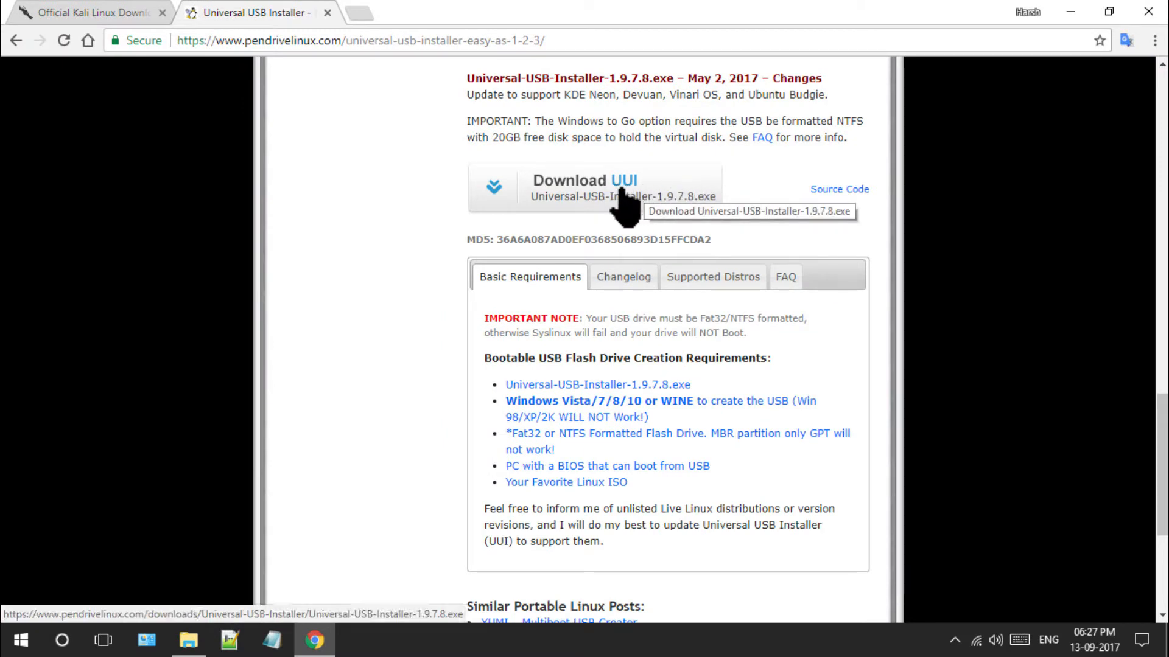
pyautogui.moveTo(323, 553)
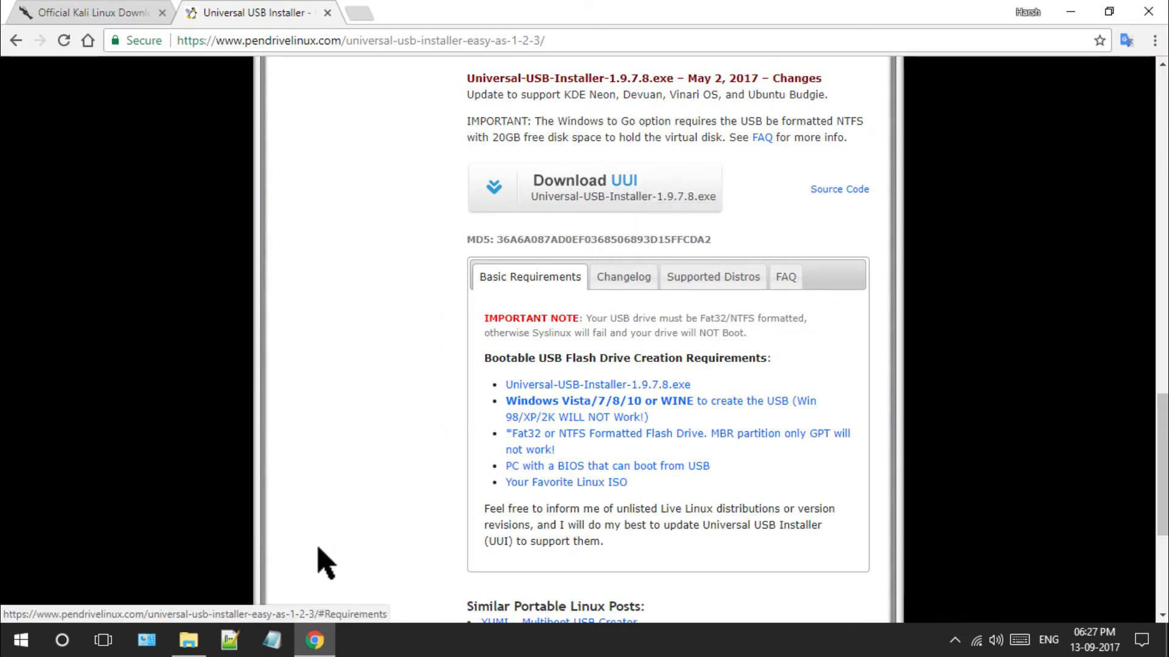
pyautogui.click(184, 639)
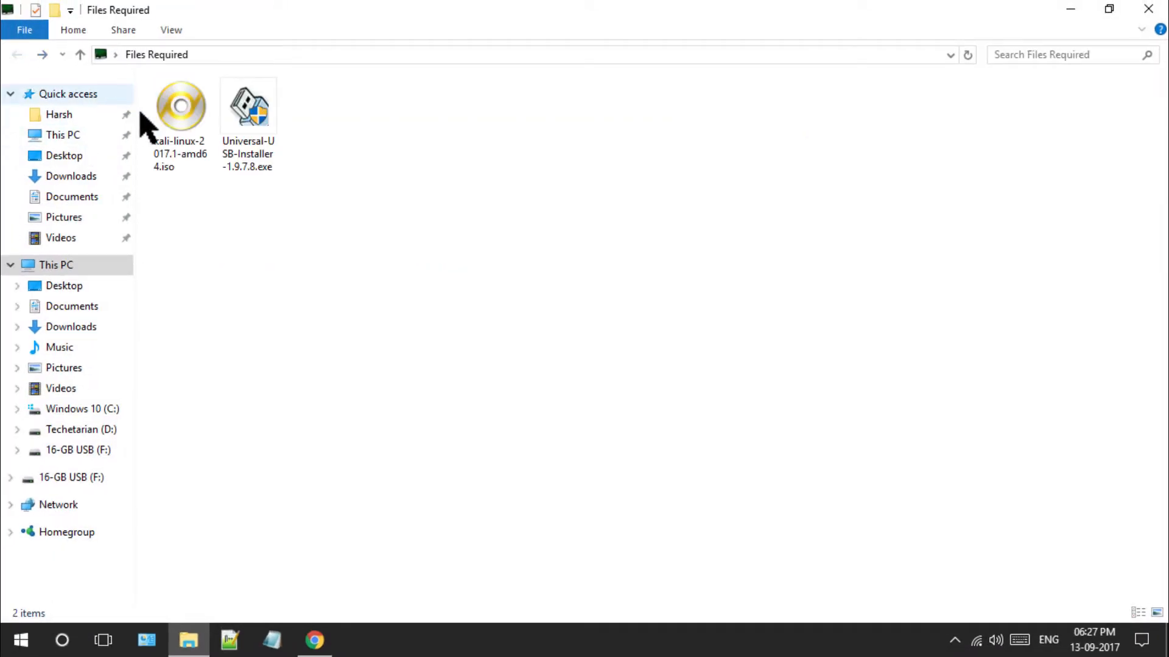
# Step: Select Universal-USB-Installer-1.9.7.8.exe in the Files Required folder
pyautogui.click(248, 107)
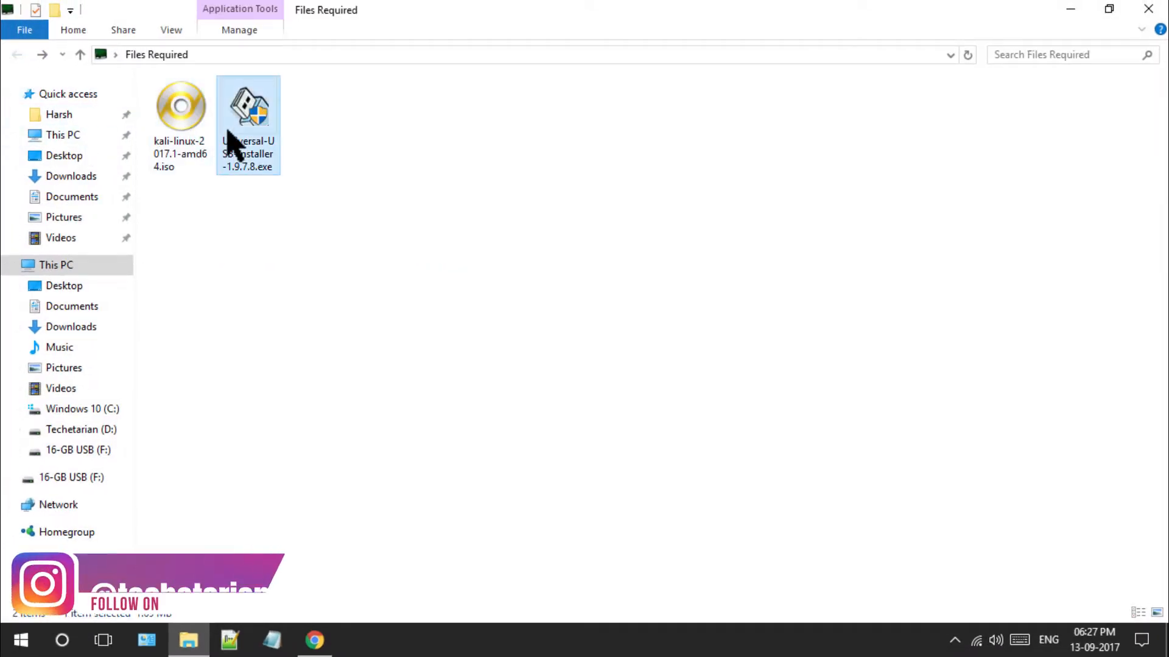
# Step: Launch Universal USB Installer, accept its license, and pick Kali Linux as the distribution
pyautogui.doubleClick(248, 104)
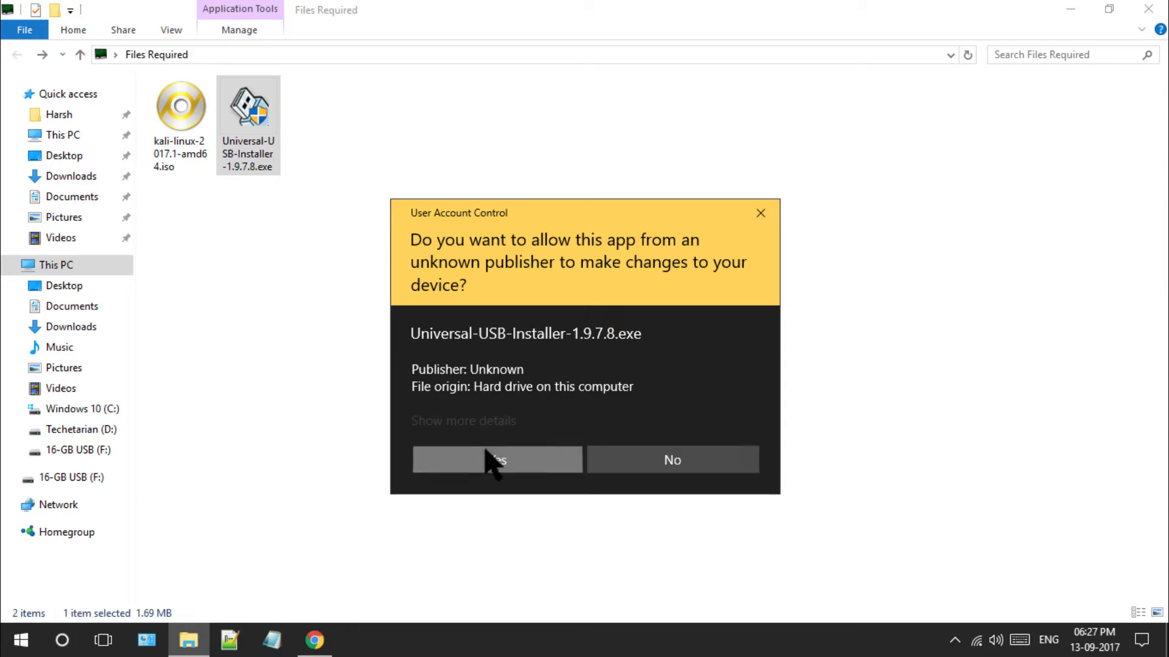
pyautogui.click(497, 459)
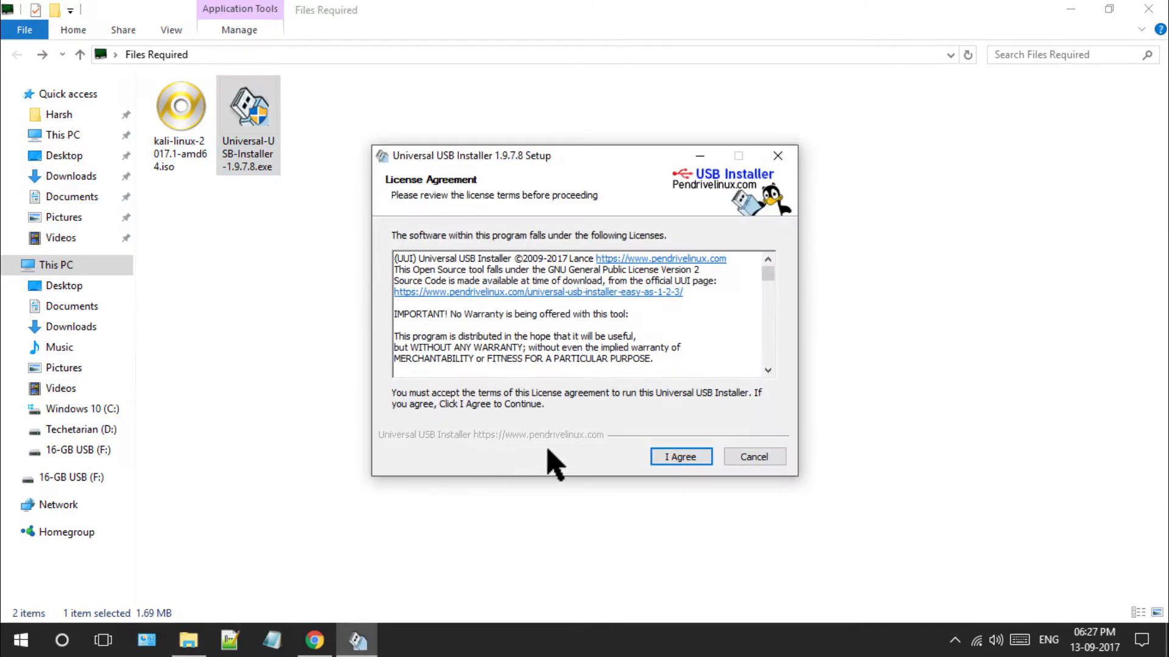
pyautogui.click(681, 456)
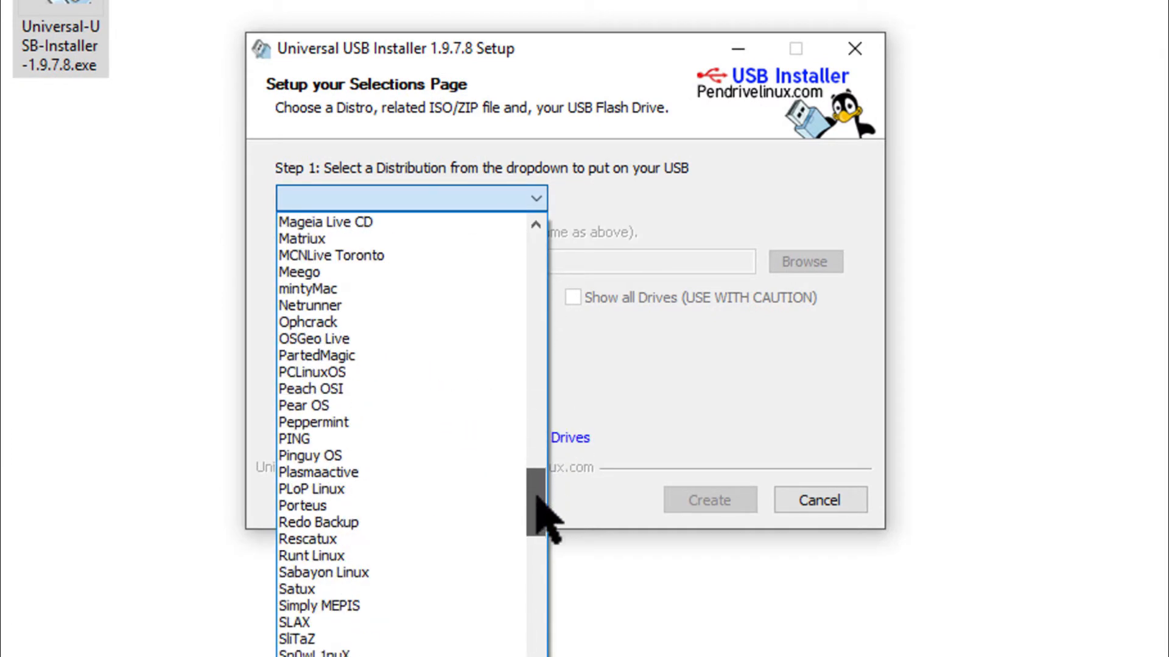
pyautogui.scroll(-3)
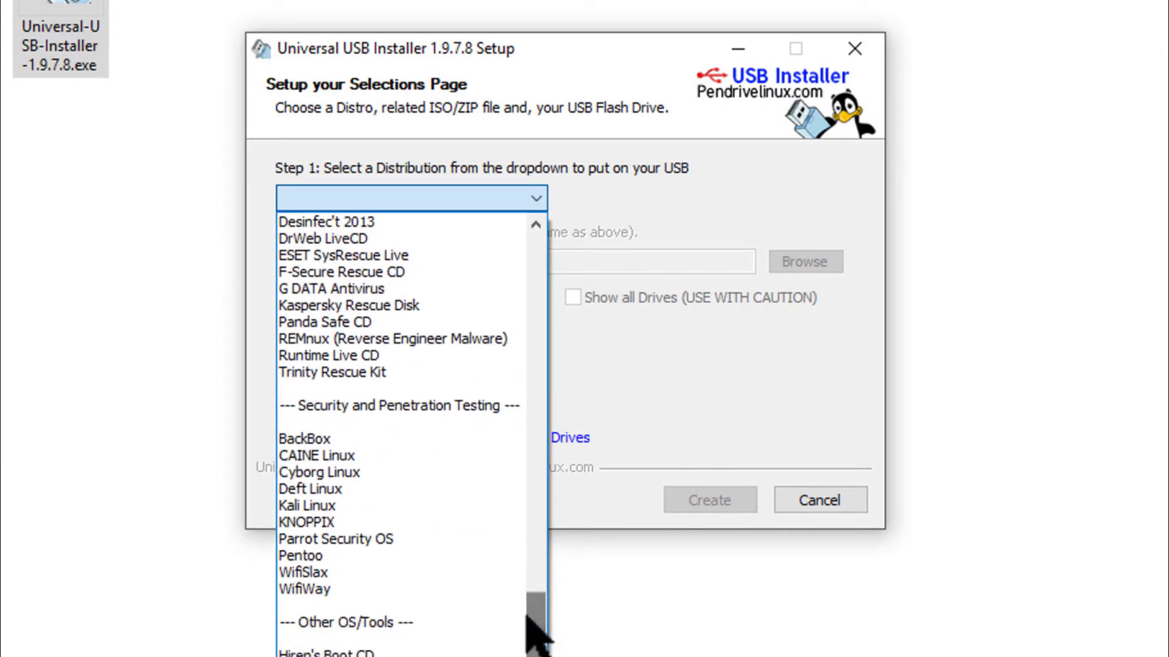
pyautogui.moveTo(358, 440)
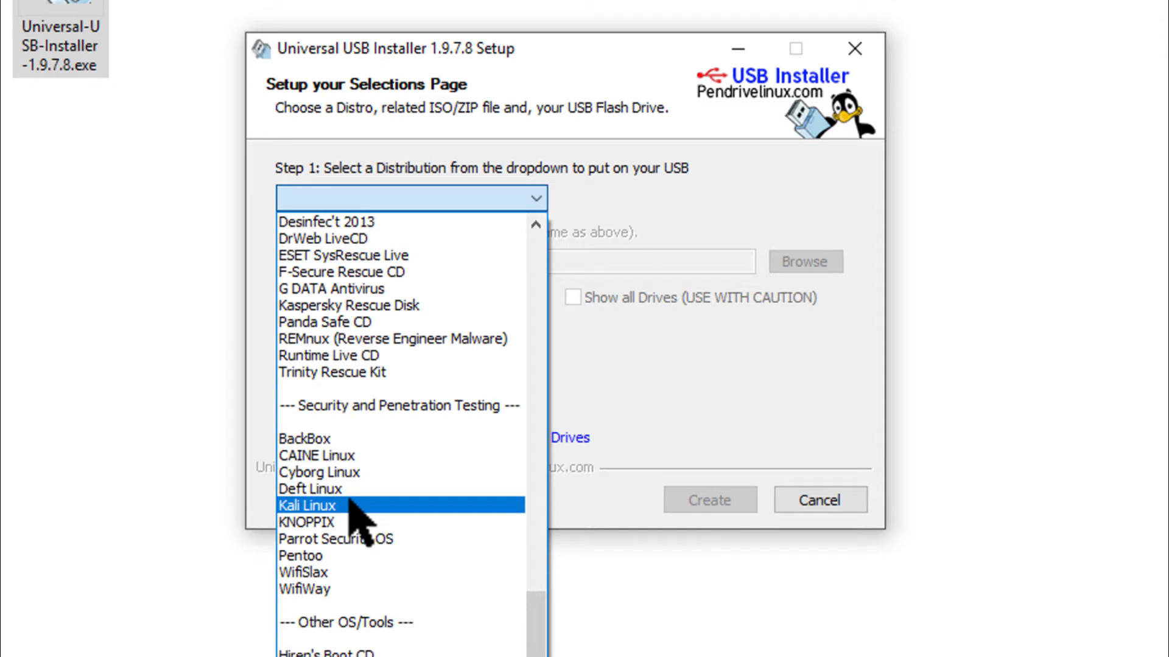
pyautogui.click(306, 506)
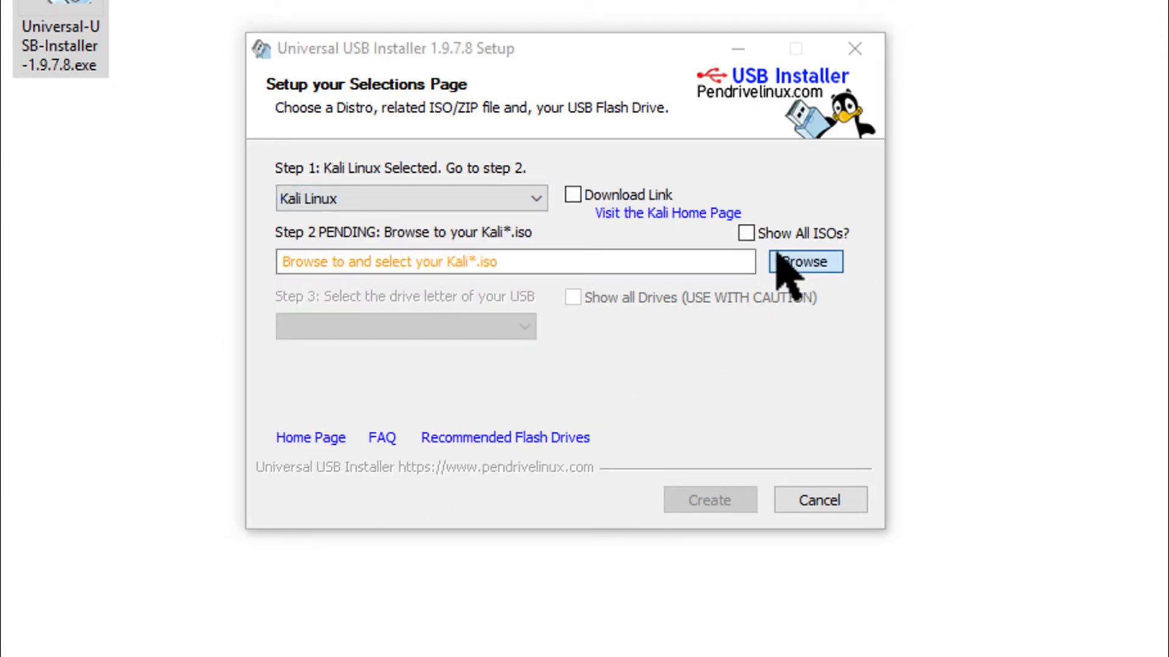
# Step: Browse to Desktop > Files Required and set kali-linux-2017.1-amd64.iso as the ISO
pyautogui.click(804, 262)
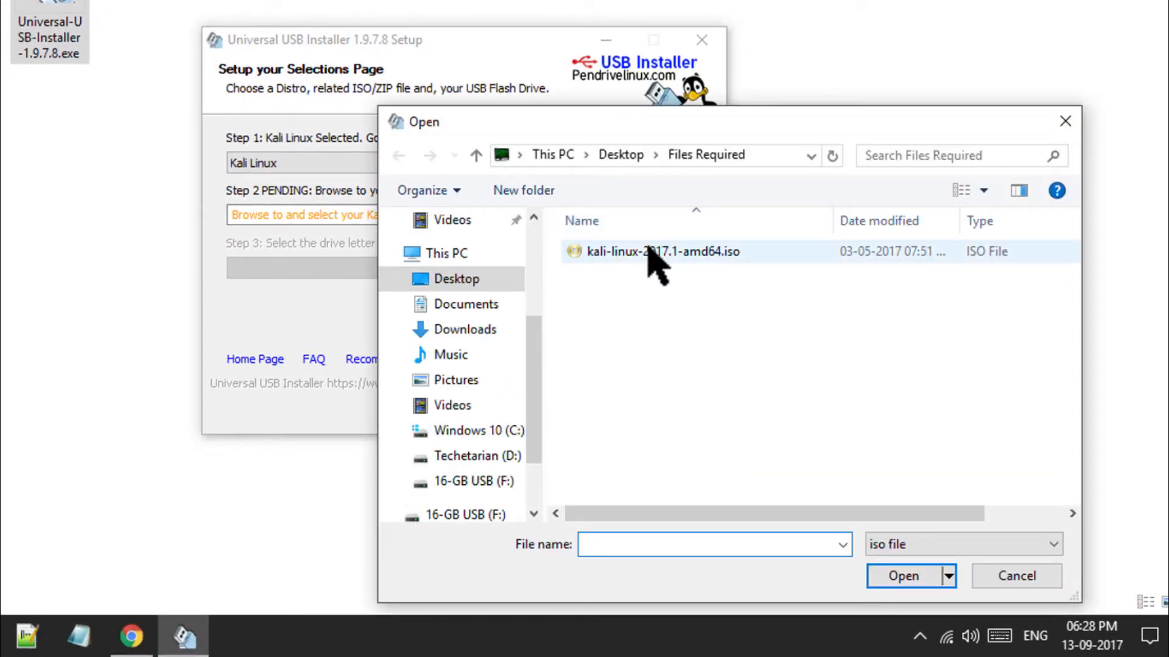
pyautogui.click(658, 252)
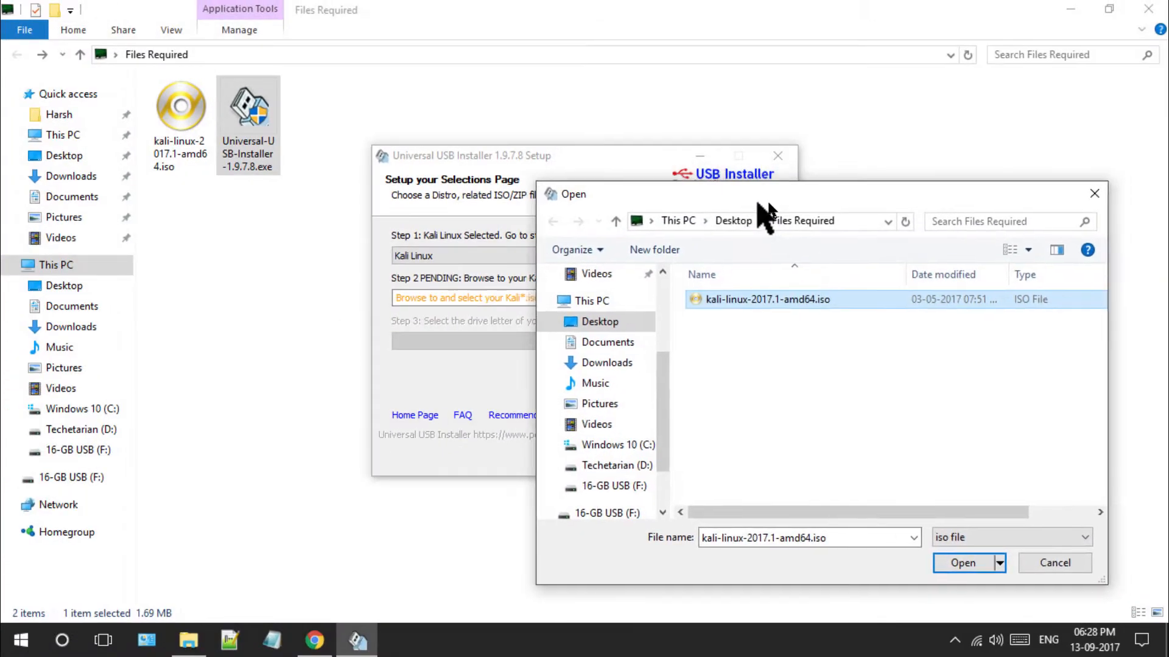
pyautogui.click(964, 562)
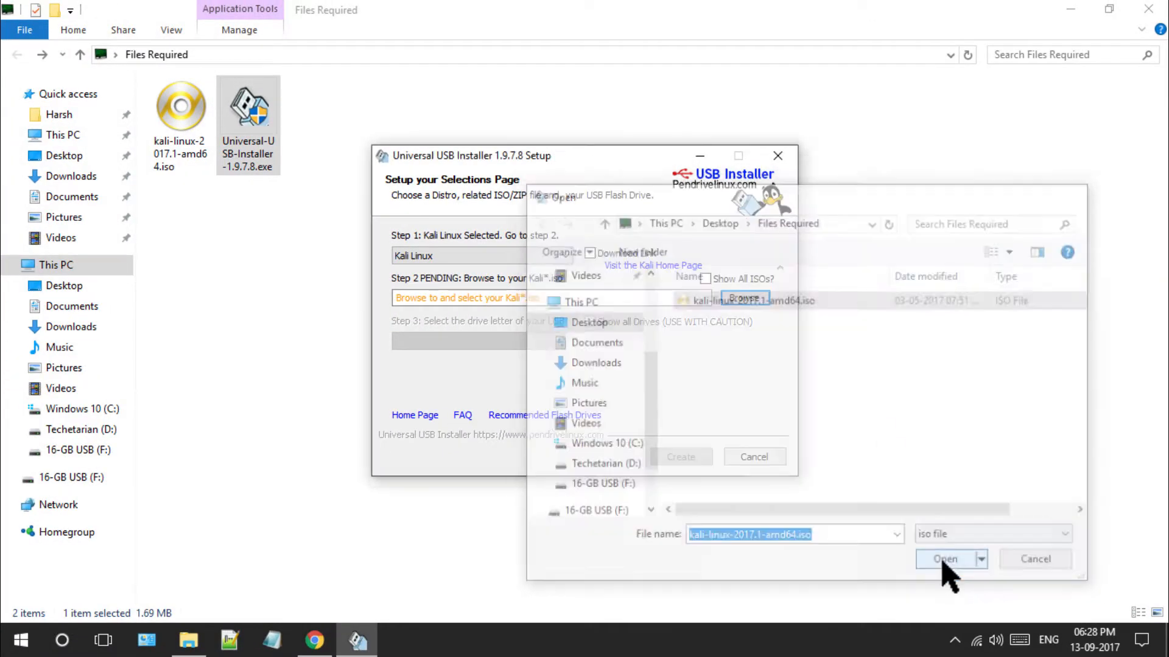
pyautogui.click(945, 559)
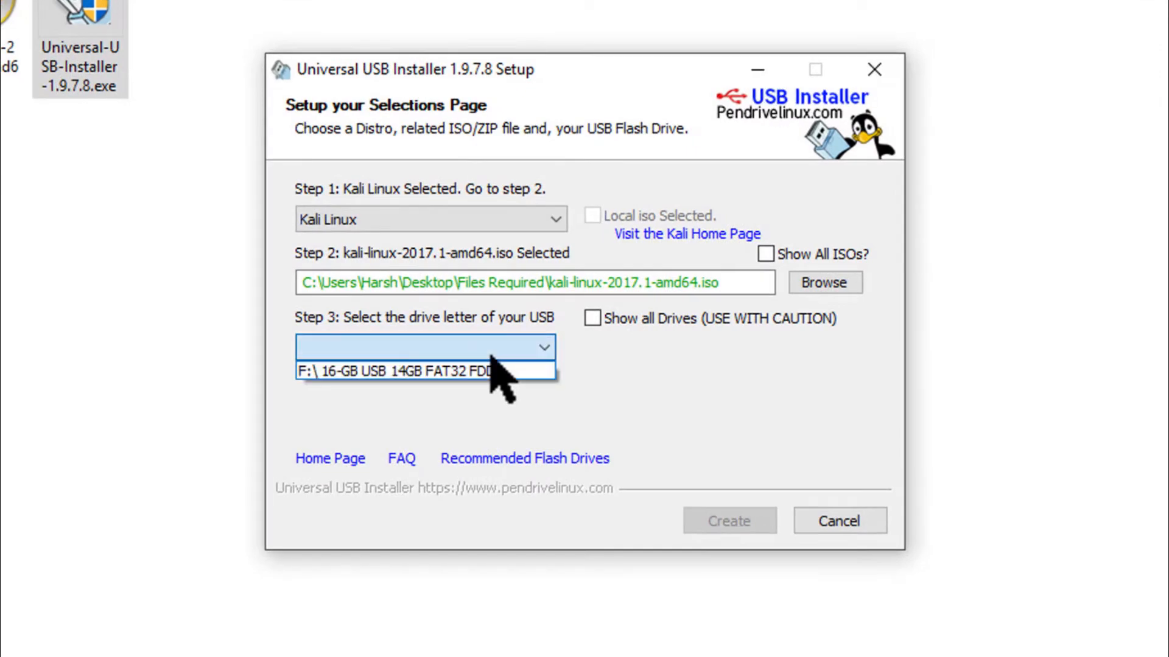
# Step: Select F:\ 16-GB USB 14GB FAT32 as the target drive
pyautogui.click(409, 368)
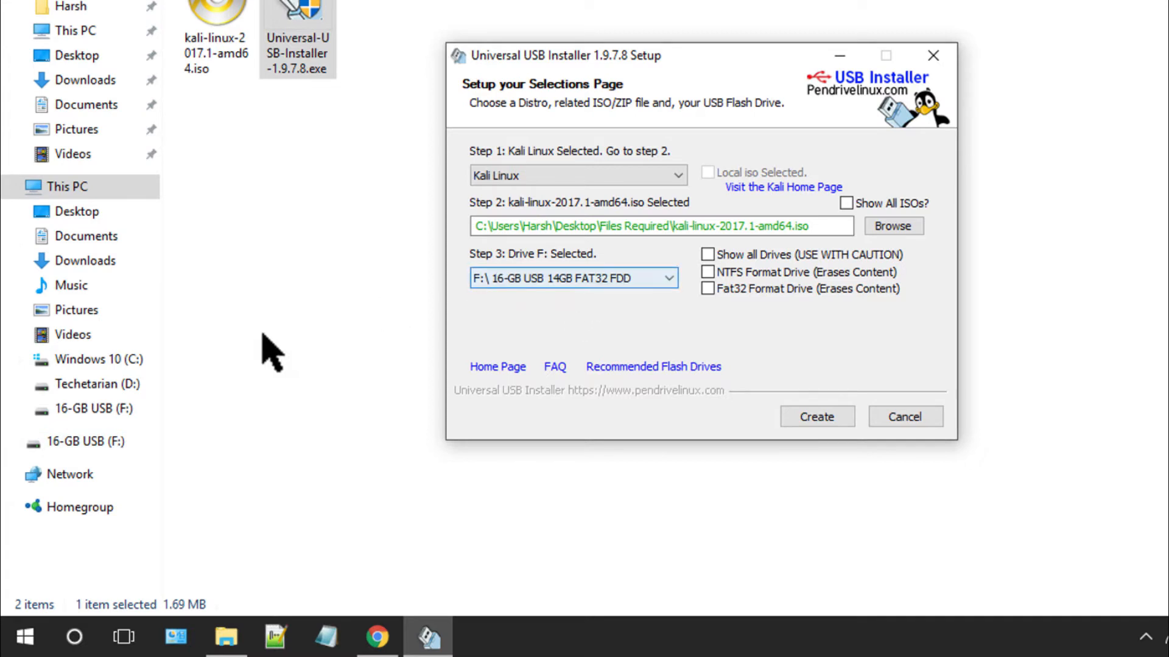
pyautogui.moveTo(555, 305)
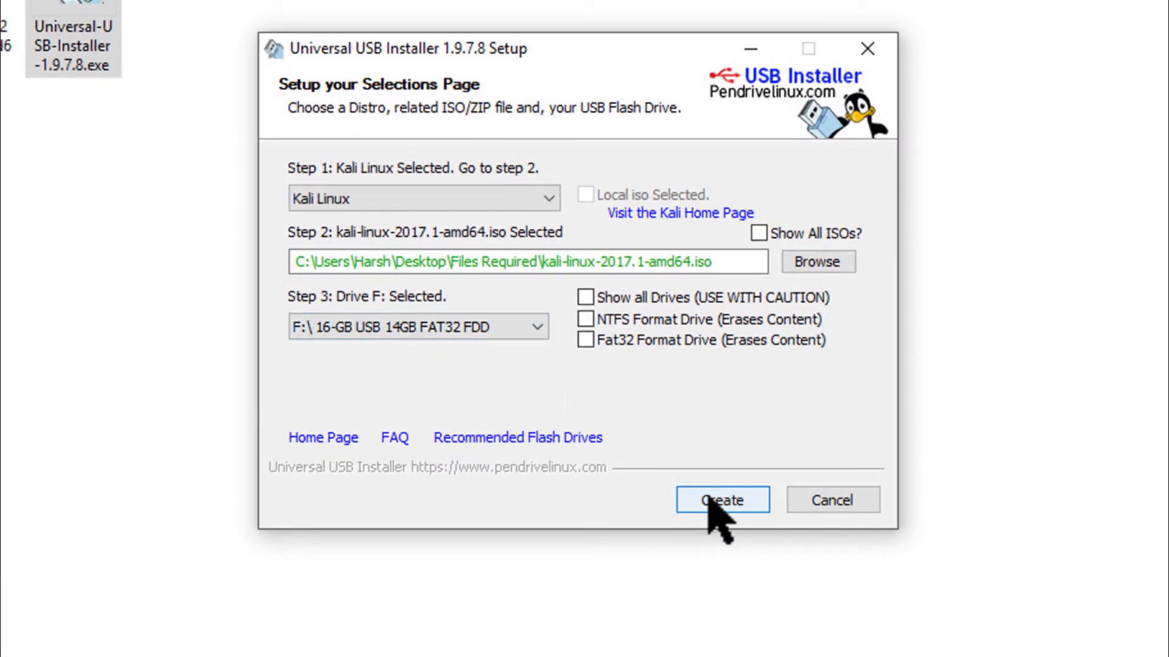
# Step: Start Create and confirm overwriting drive F: with the Kali 2017.1 image
pyautogui.click(722, 500)
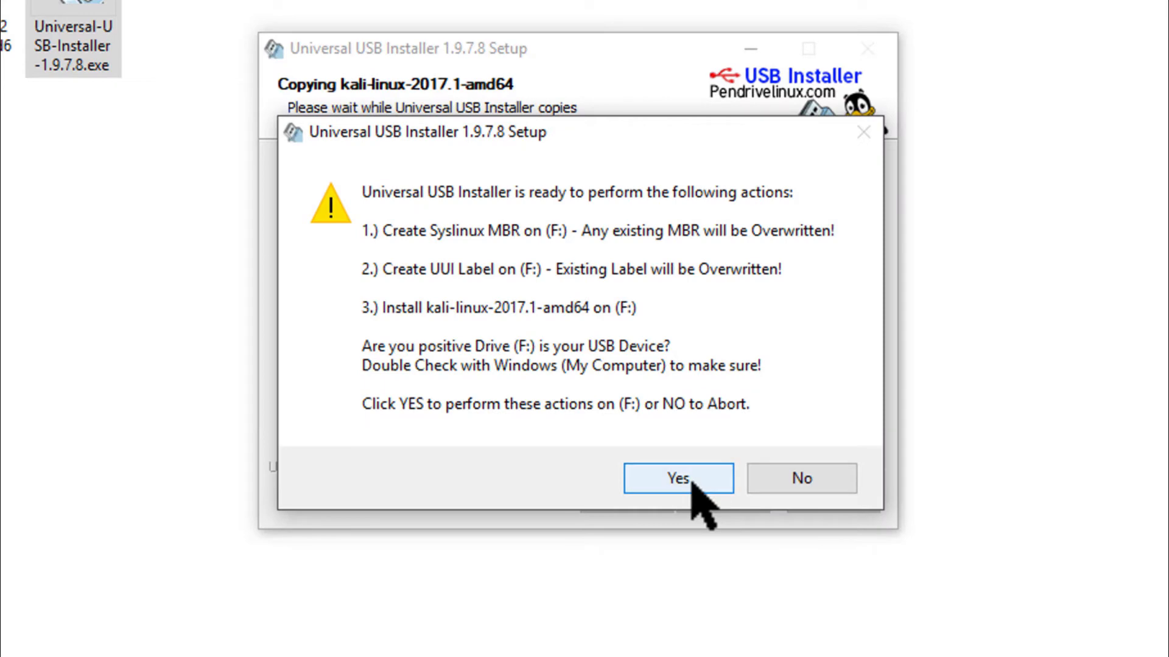
pyautogui.click(677, 478)
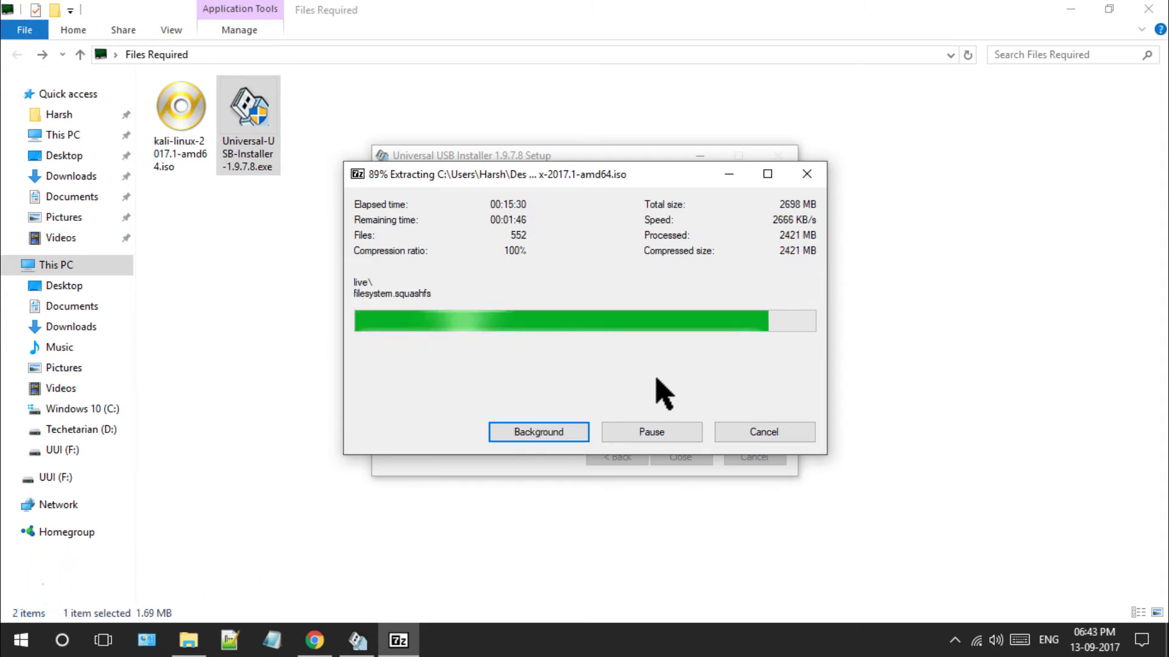
pyautogui.moveTo(718, 372)
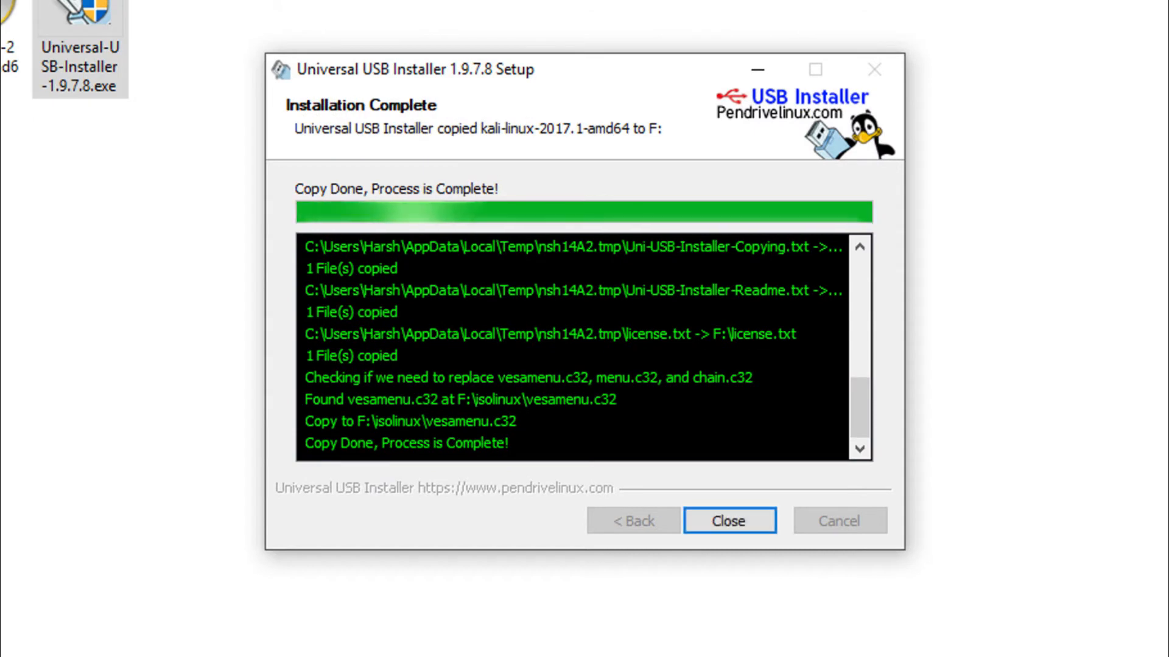
pyautogui.moveTo(319, 220)
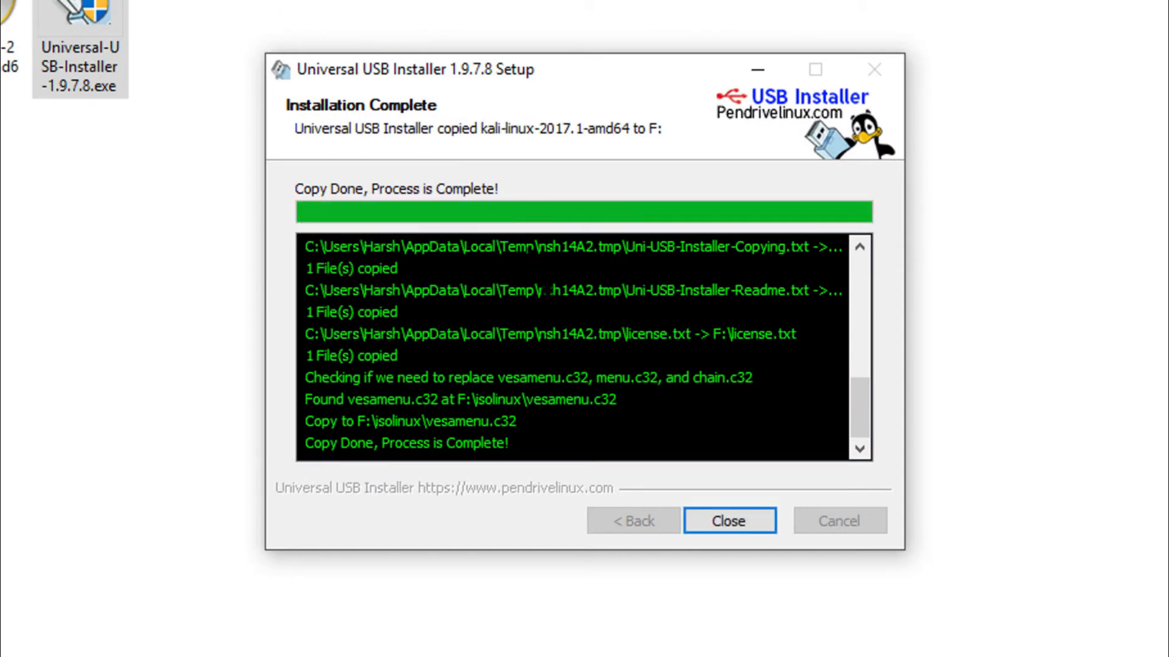
# Step: Close the installer after 'Process is Complete!' and bring up the restart options
pyautogui.click(724, 521)
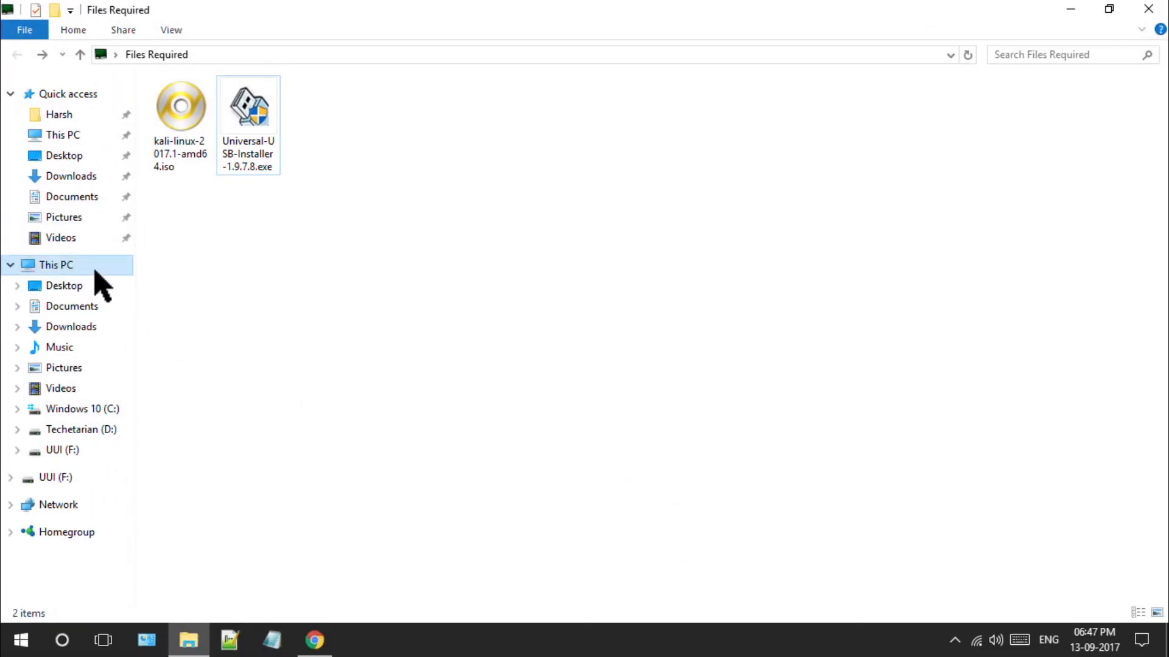
pyautogui.click(55, 265)
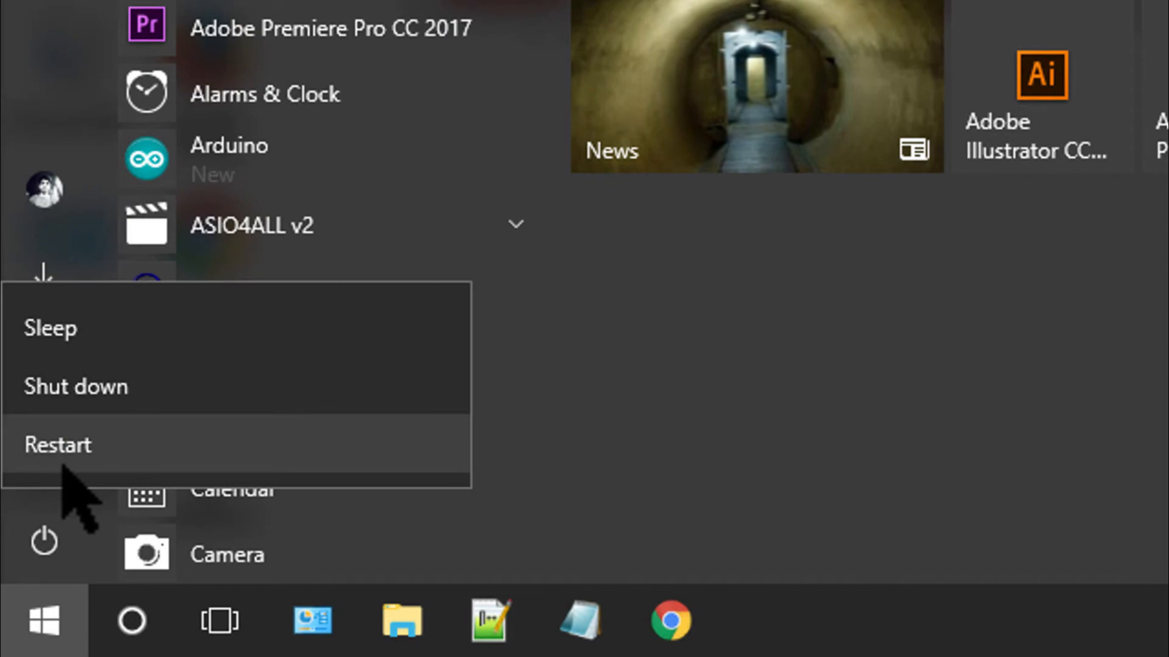
# Step: Restart the PC so it returns to the Dell startup screen
pyautogui.click(55, 445)
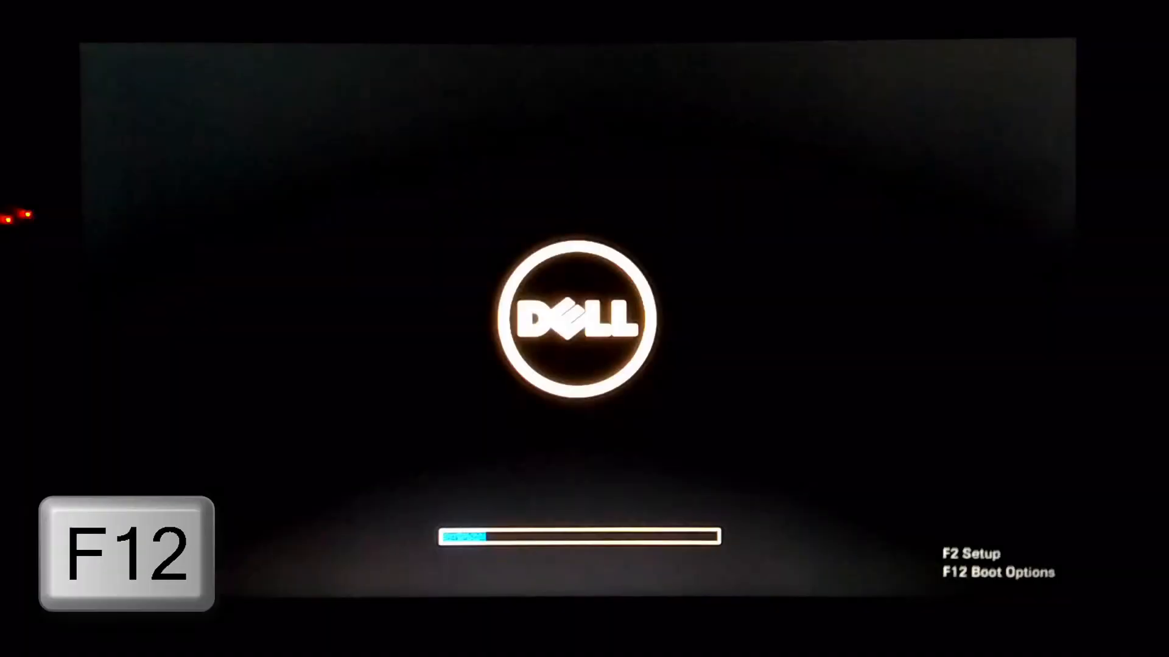
# Step: From the F12 boot menu, boot EFI USB1 PATH1 (SanDisk) into Kali Live
pyautogui.press('F12')
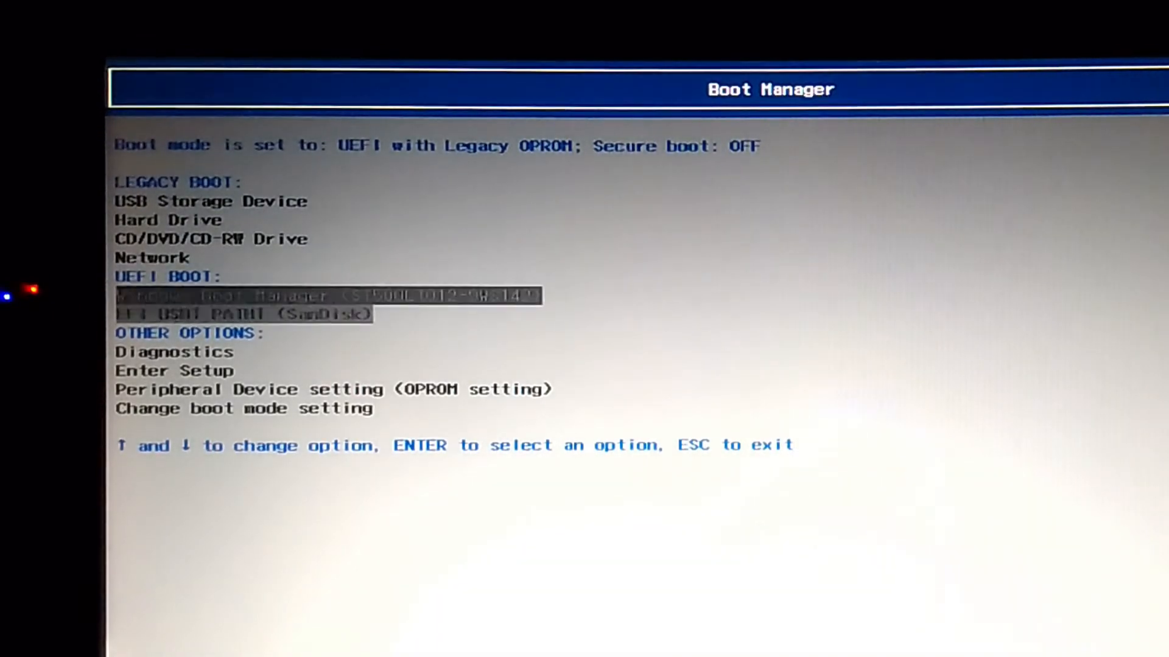
pyautogui.press('Down')
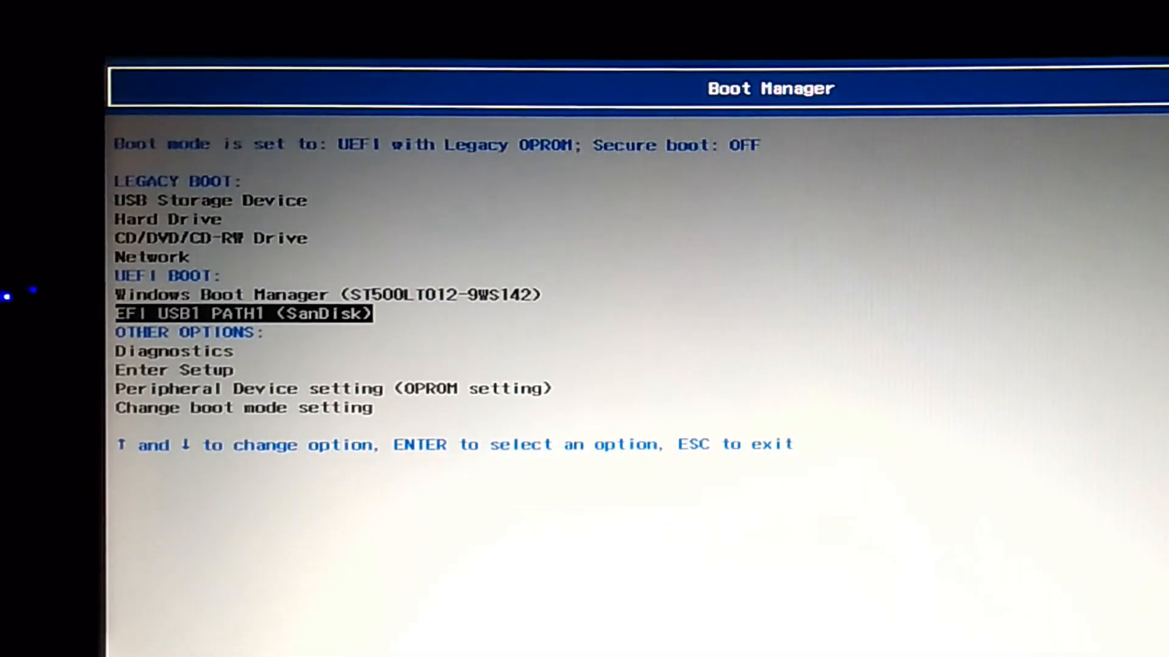
pyautogui.press('Enter')
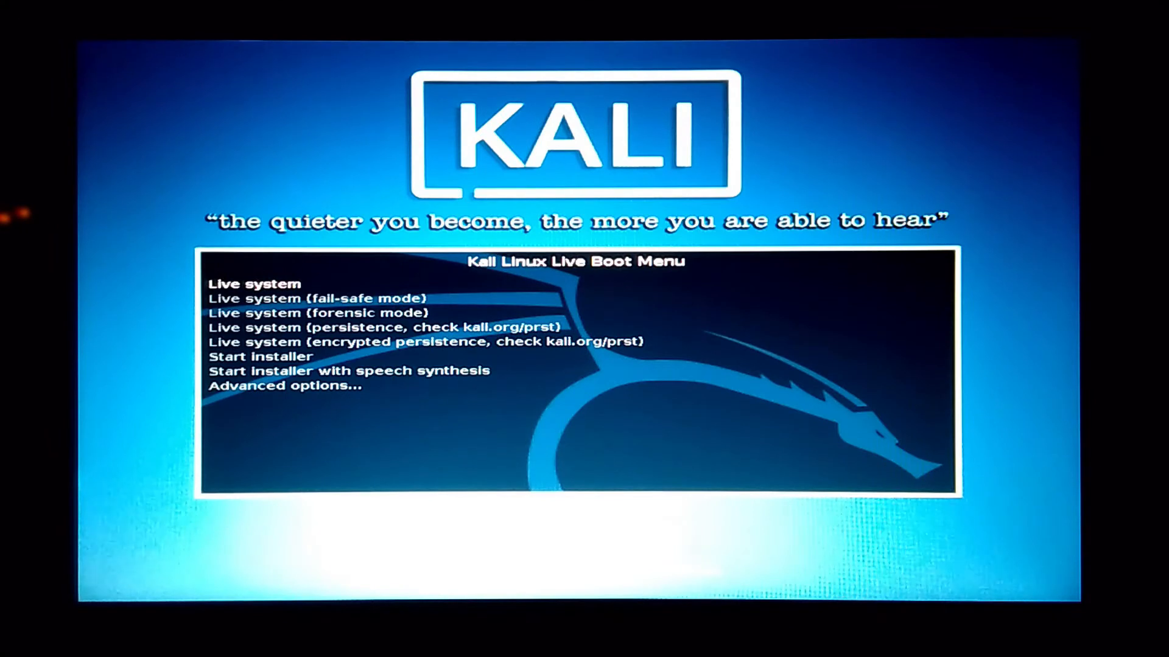